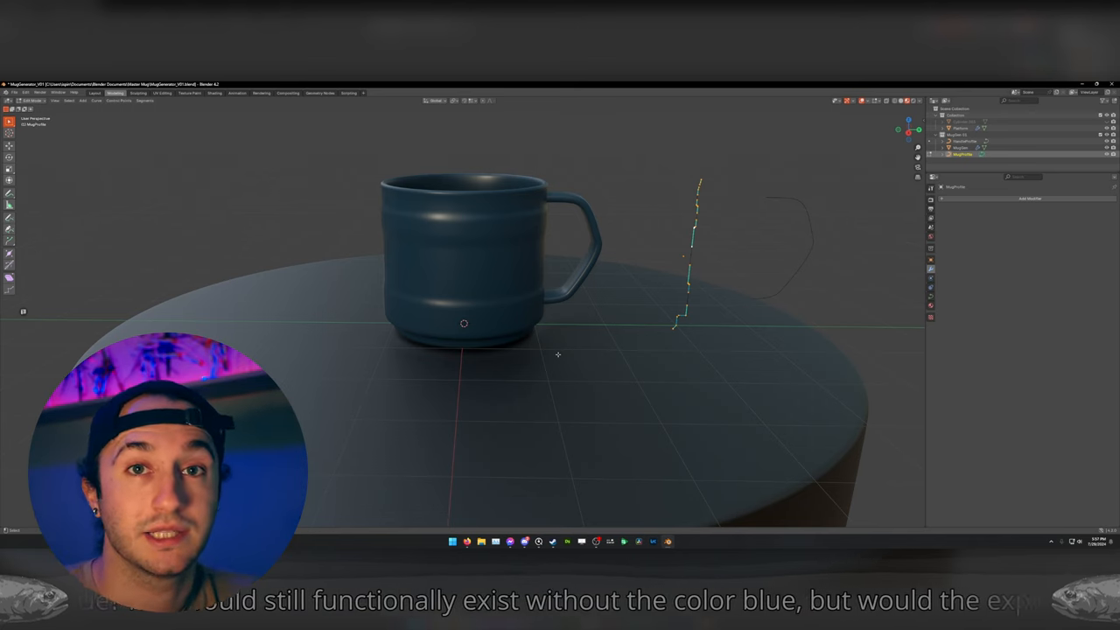
mouse_move(532, 318)
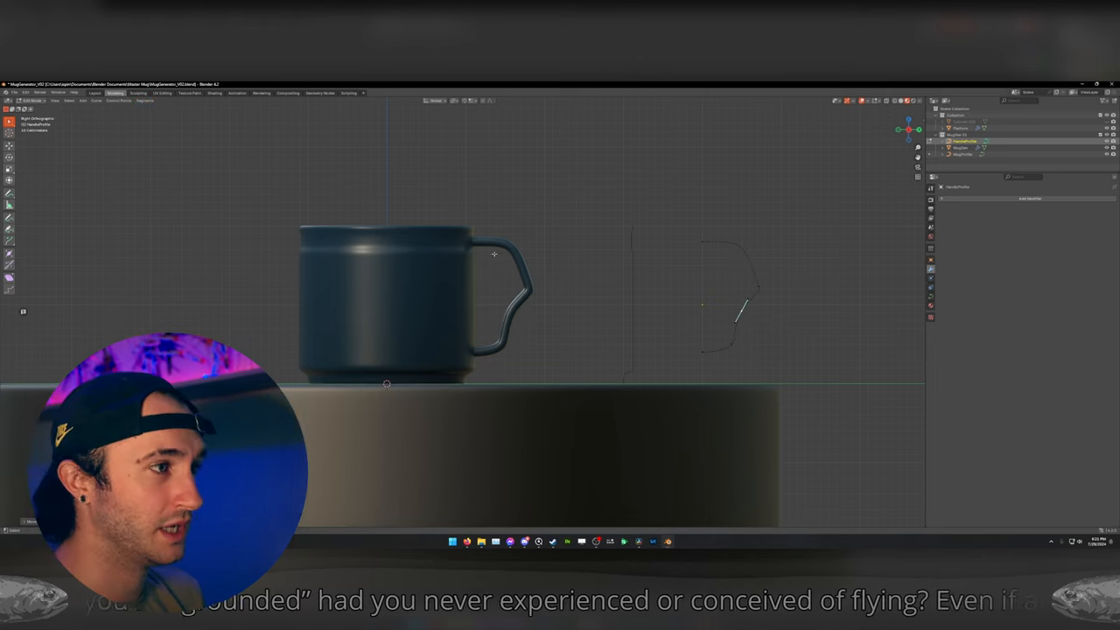
mouse_move(528, 315)
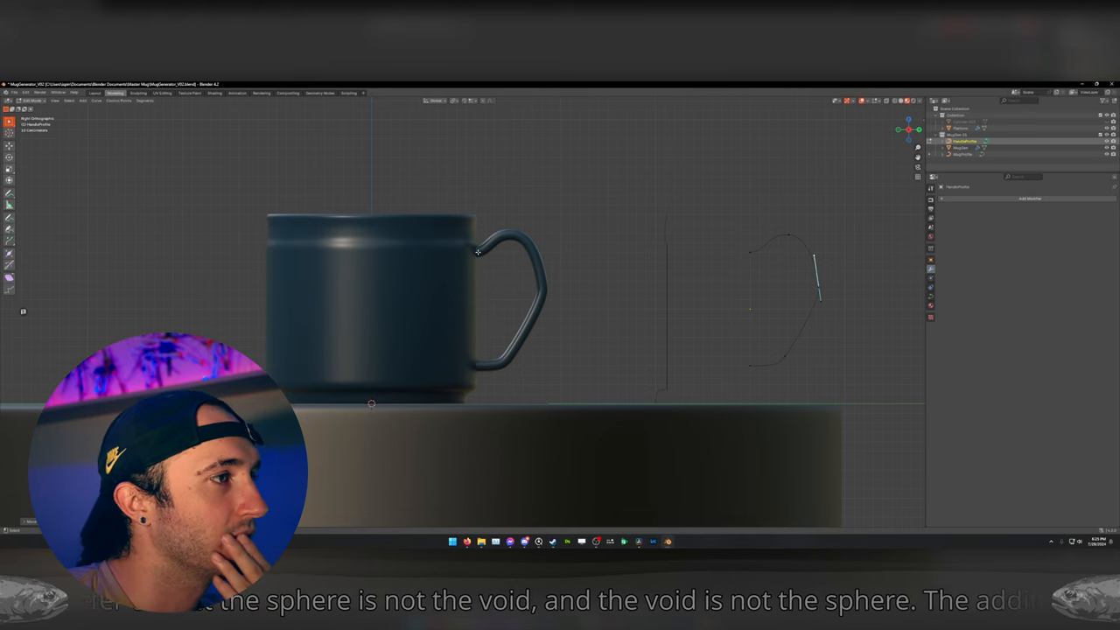
Orbit the viewport to inspect the mug and angular handle from above on its pedestal
drag(476, 253, 404, 339)
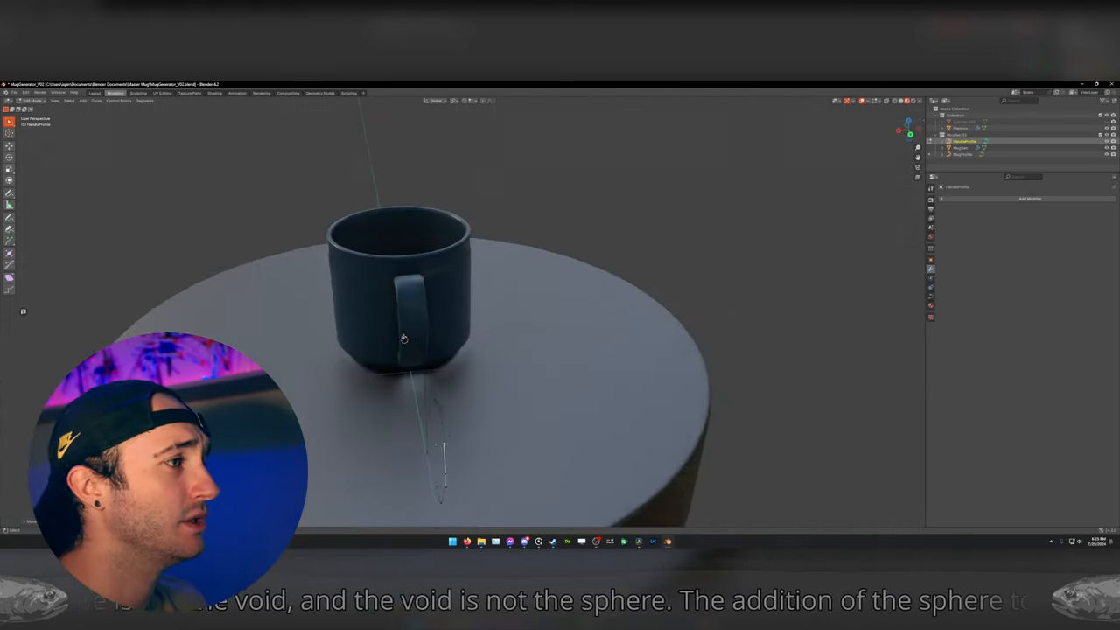